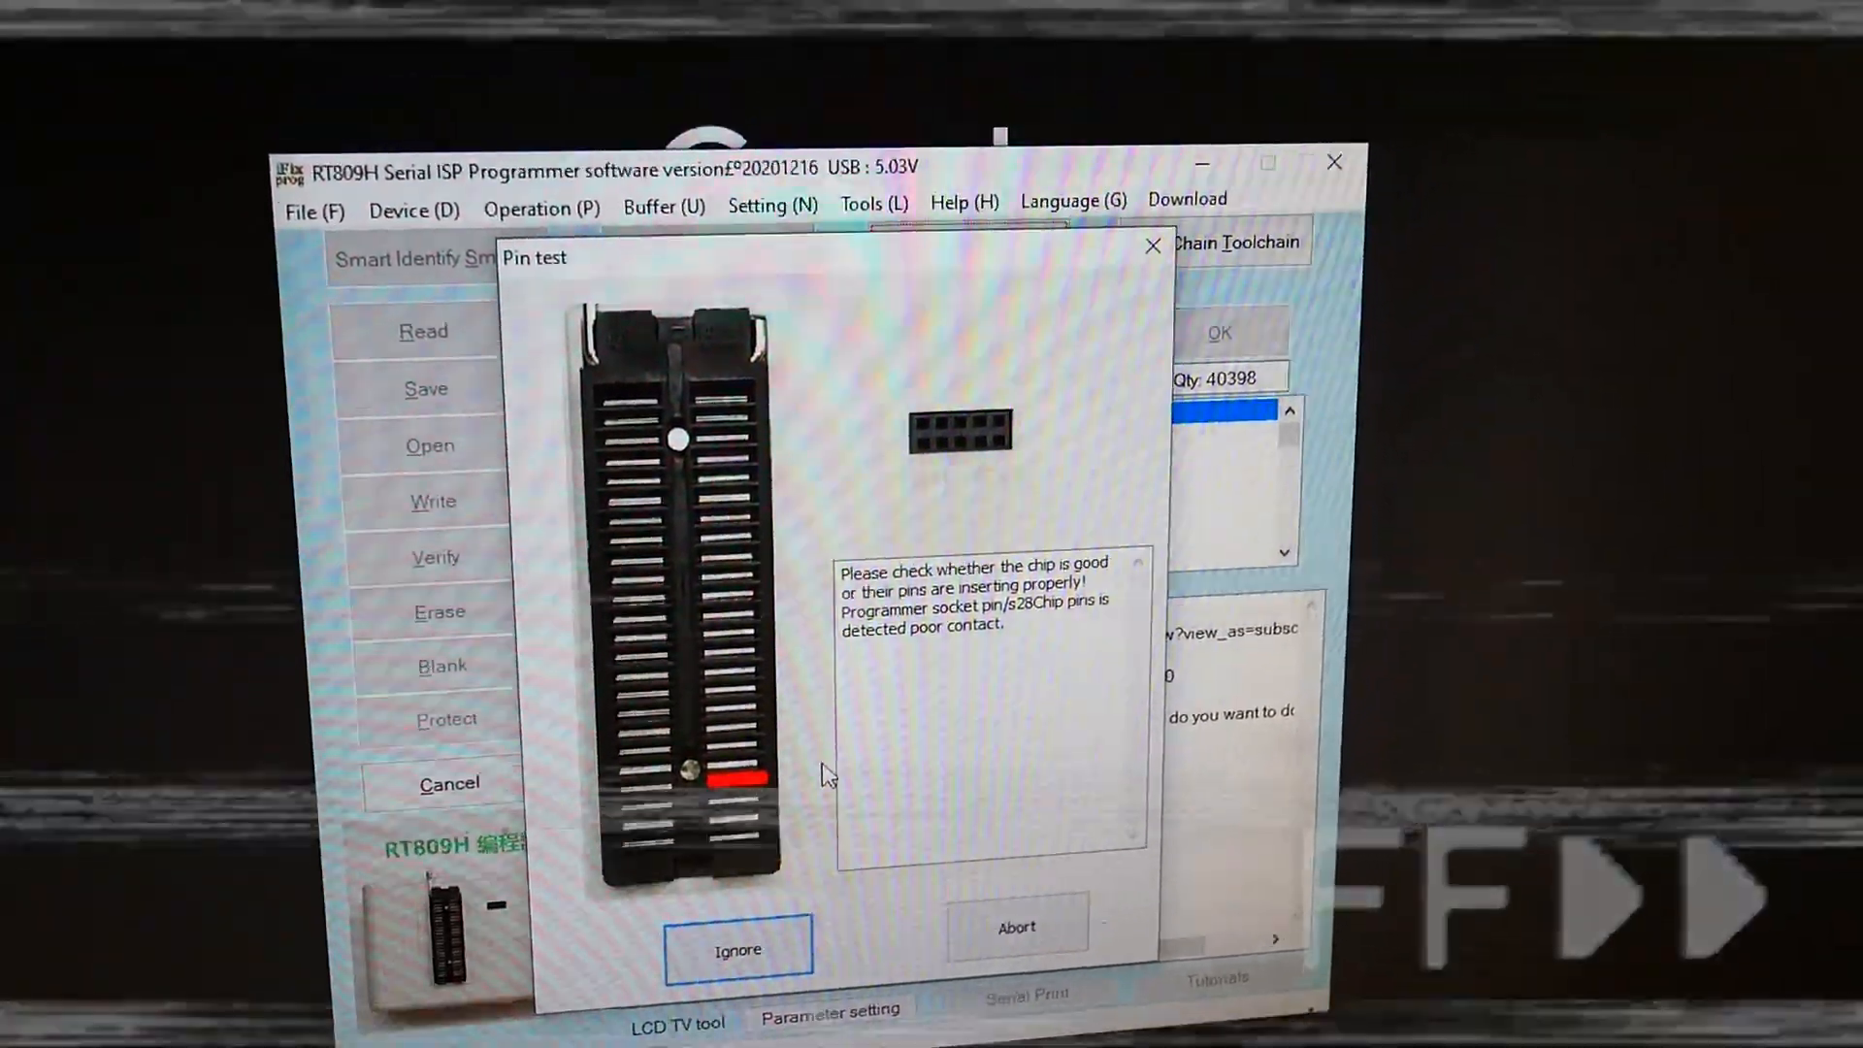
# Ignore the Pin test contact warning so Smart Identify detects W25Q40CL@SOIC8-150 (4Mbits)
pyautogui.click(737, 951)
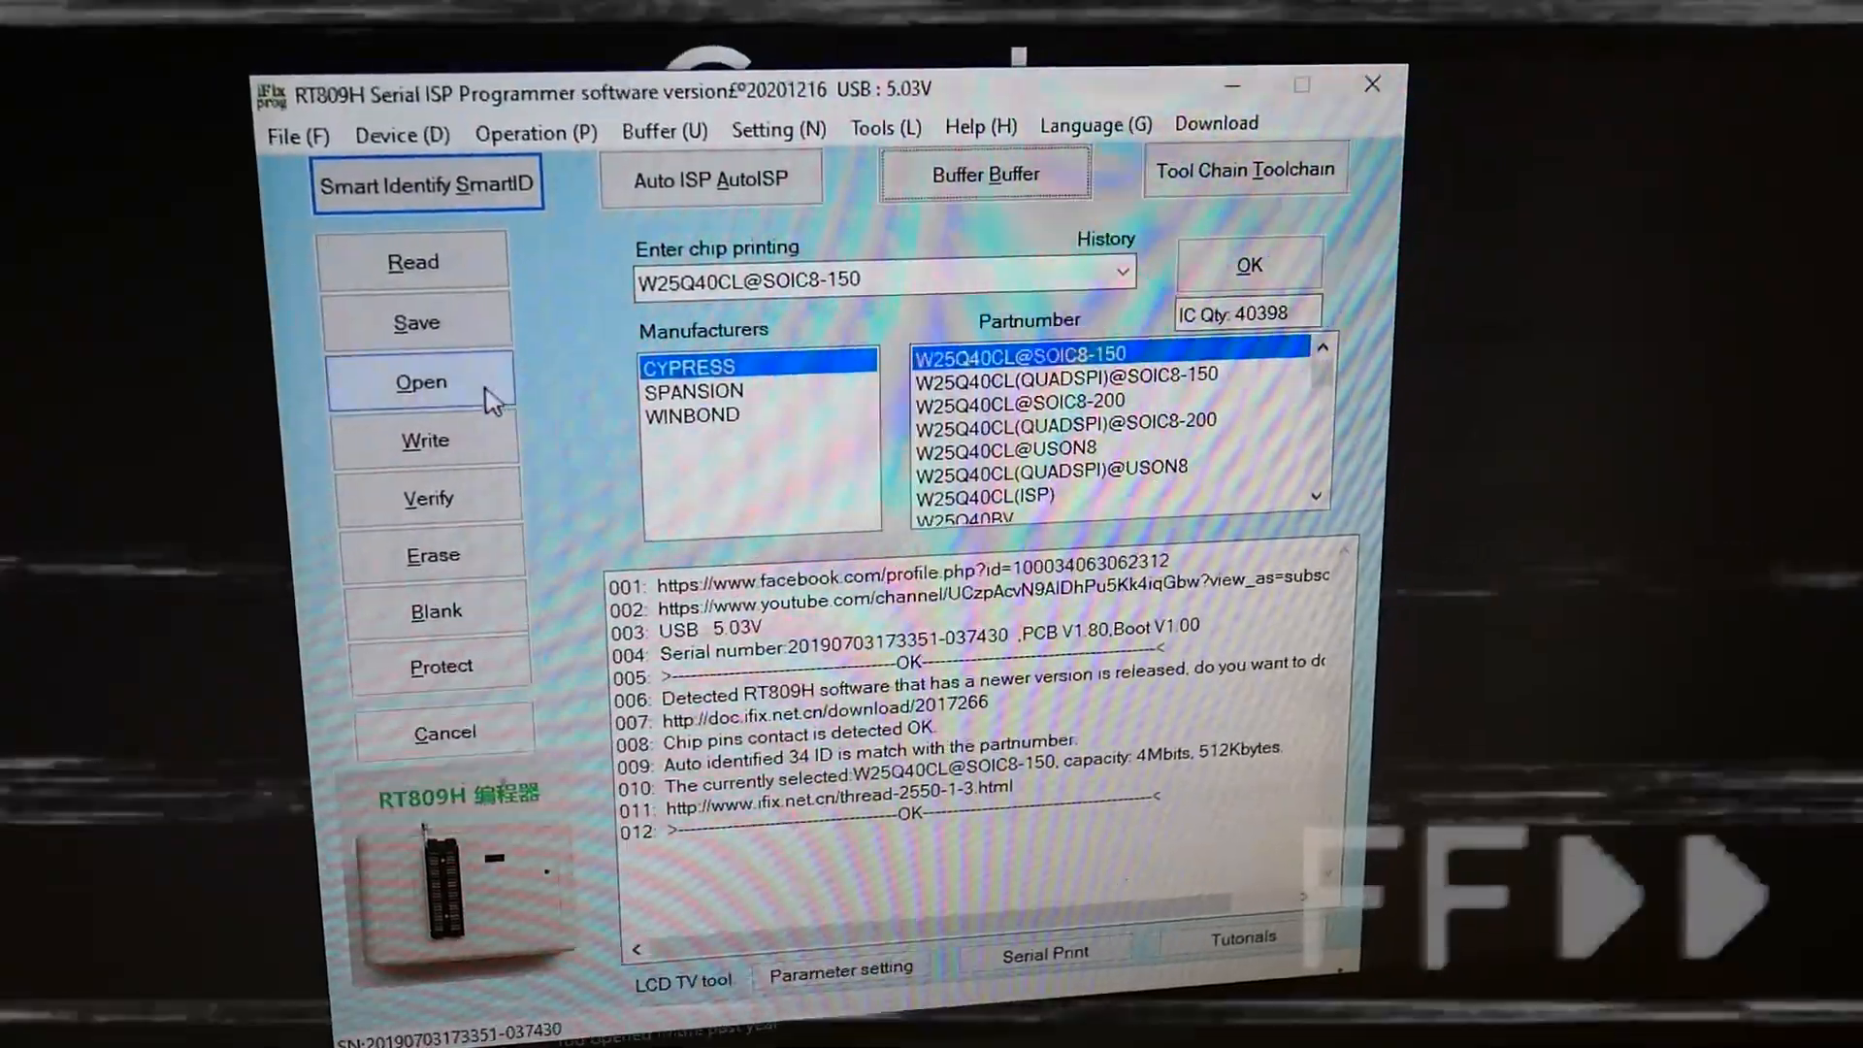